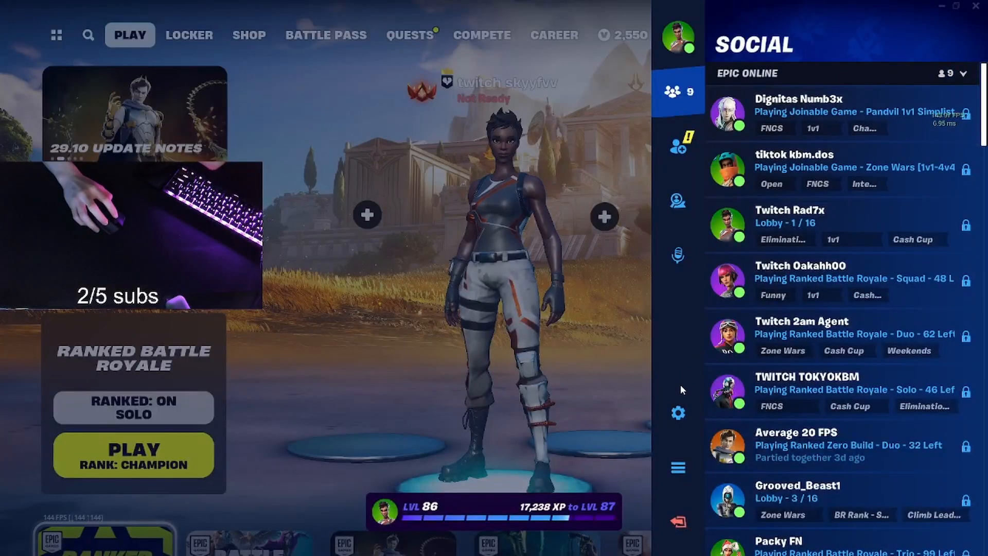
Close the friends list so only the lobby with Ranked Battle Royale Solo shows
left_click(681, 91)
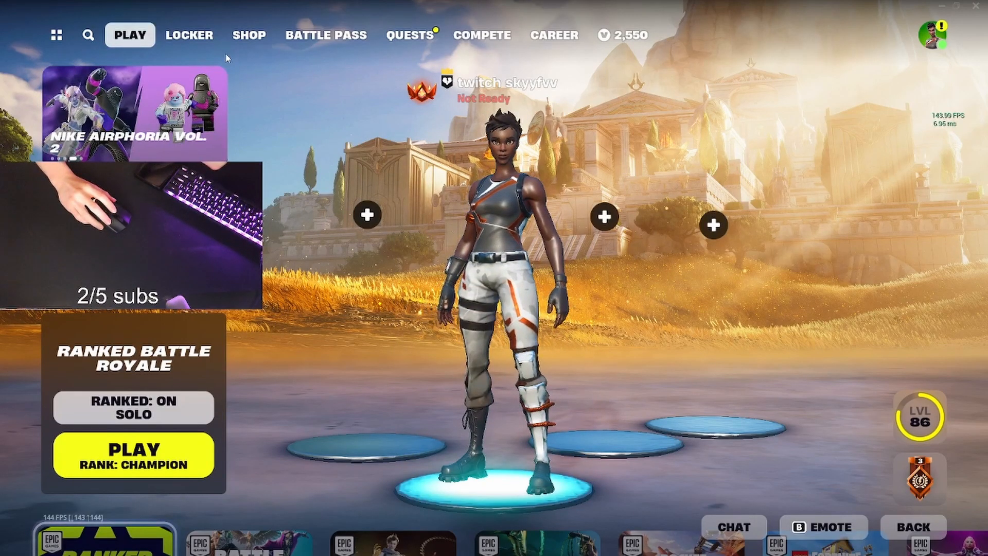
mouse_move(297, 140)
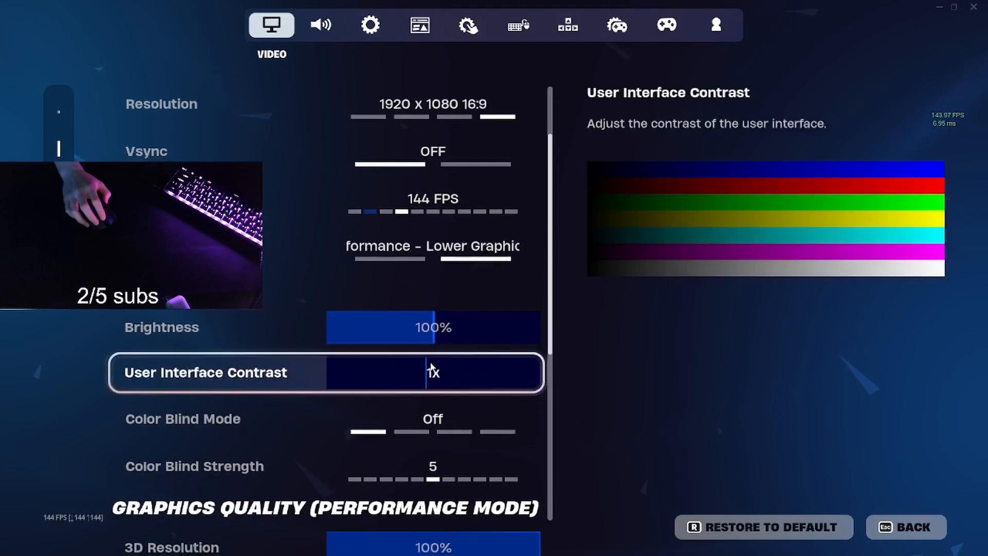
Keep Color Blind Mode Off, set 3D Resolution to 100% and turn Show FPS on
scroll("down", 3)
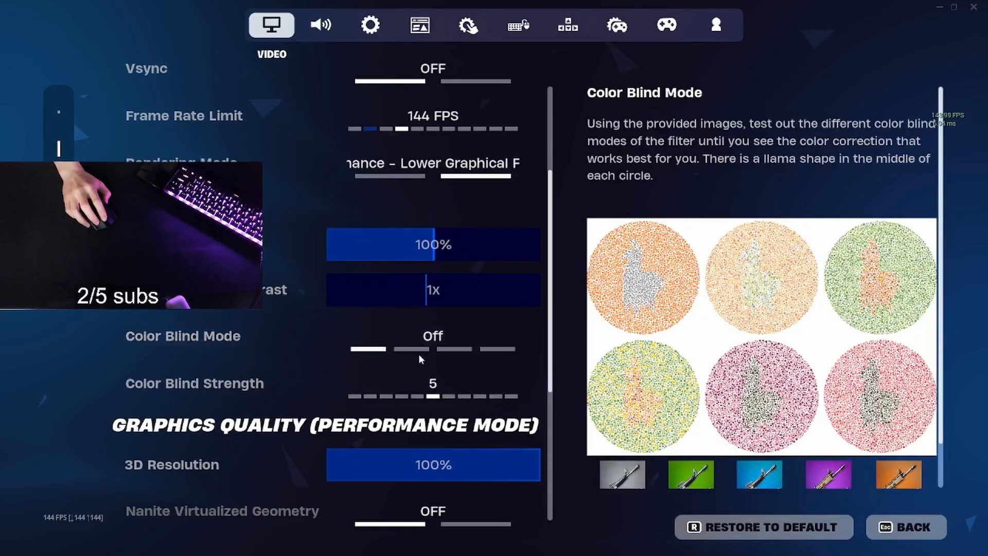
left_click(529, 335)
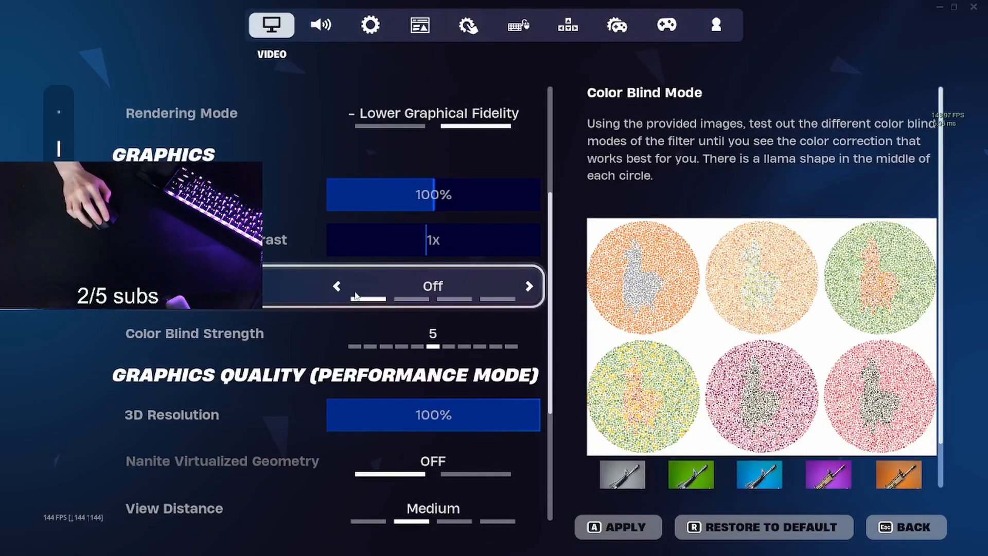
left_click(530, 286)
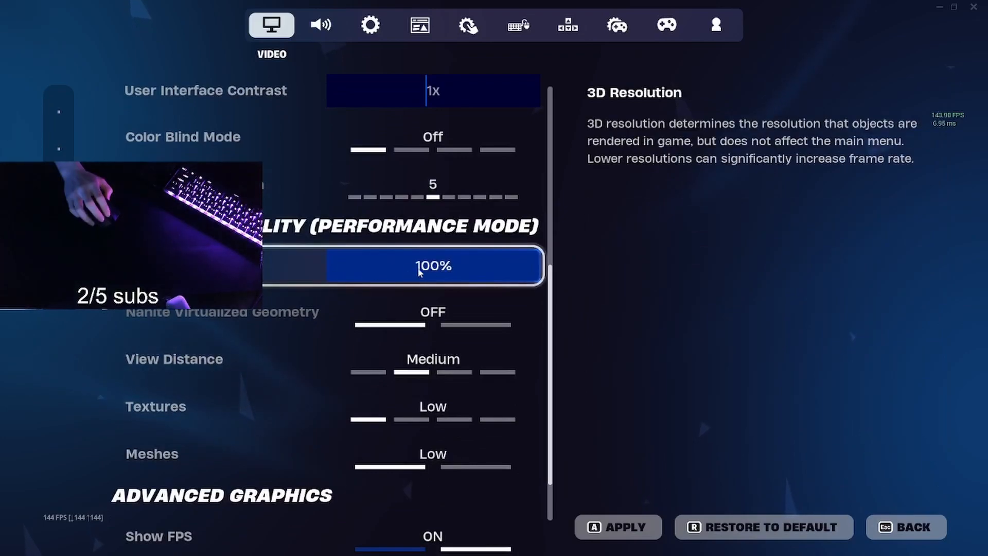
left_click_drag(434, 266, 325, 266)
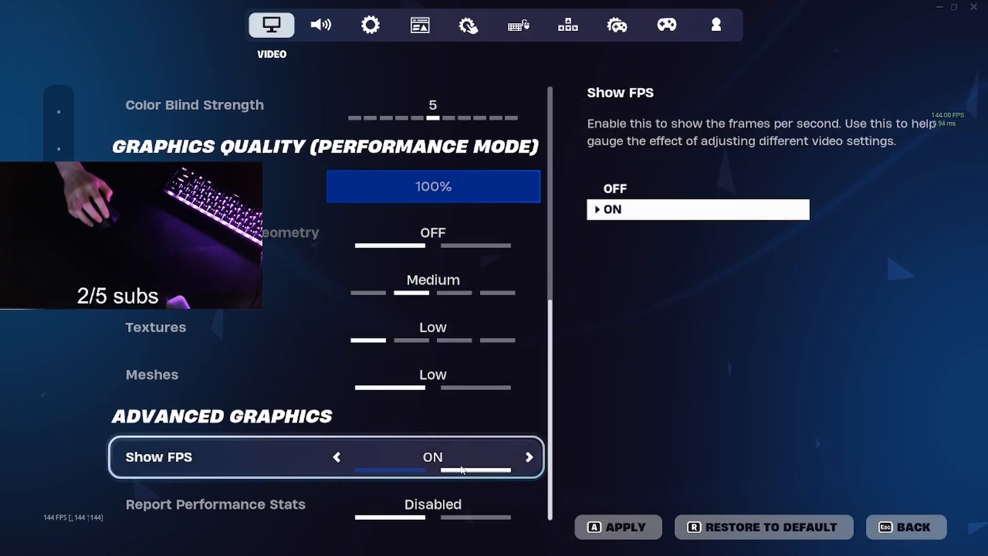
left_click(321, 25)
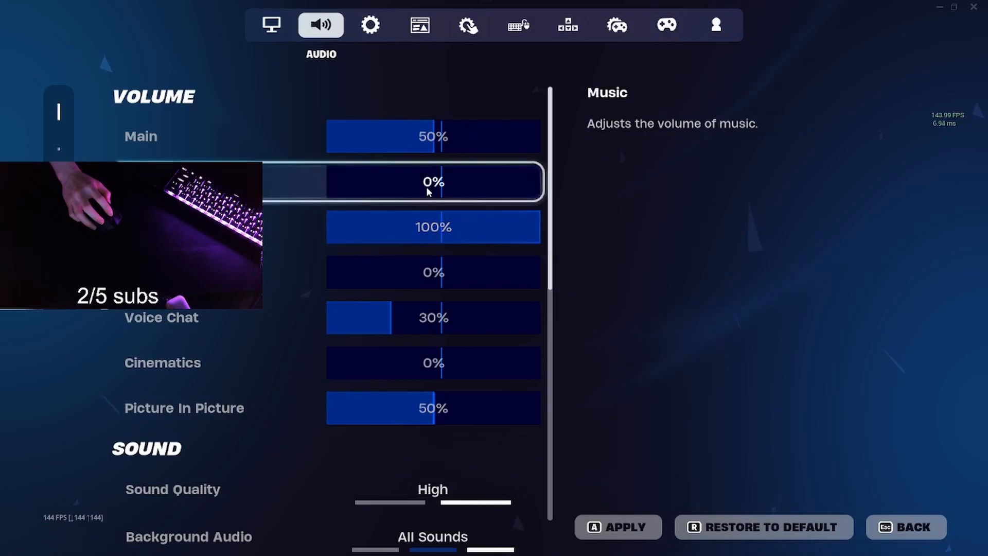
mouse_move(408, 317)
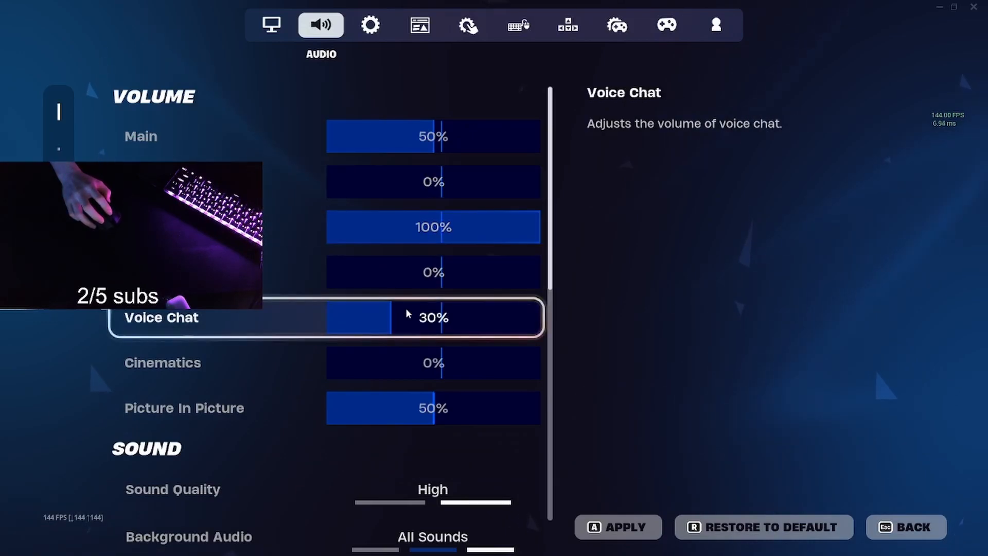
In the Game settings, switch Auto Pick Up Weapons on and look over the building options
left_click(371, 25)
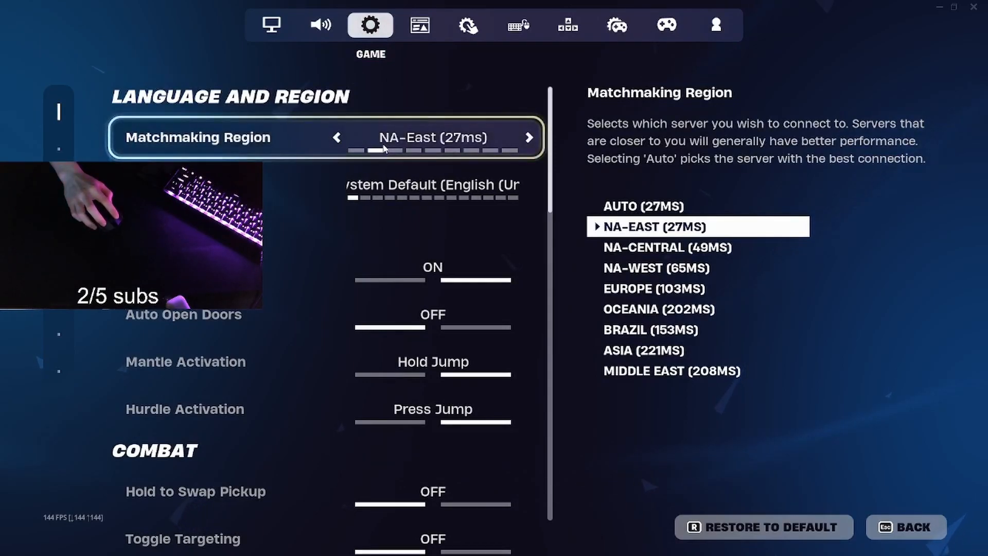
scroll("down", 3)
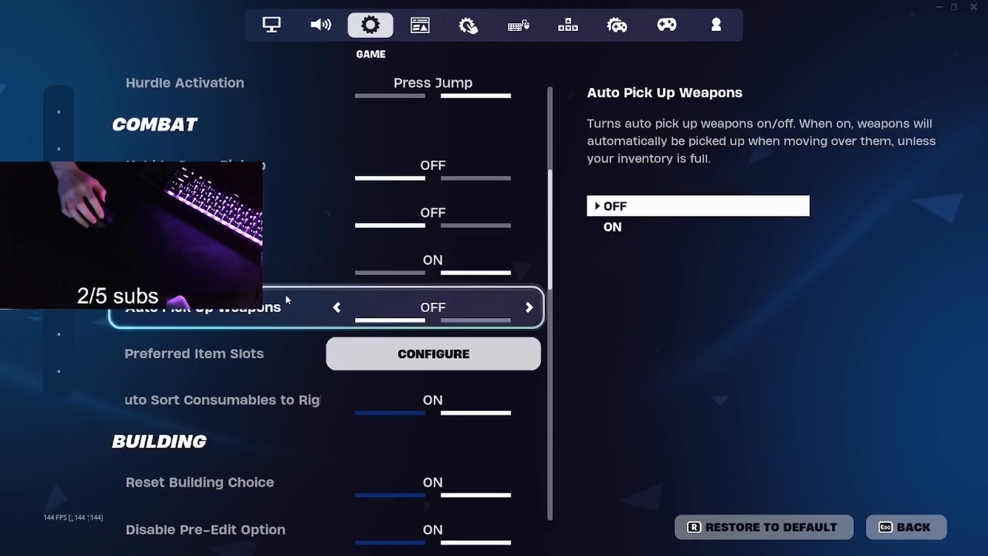
left_click(529, 307)
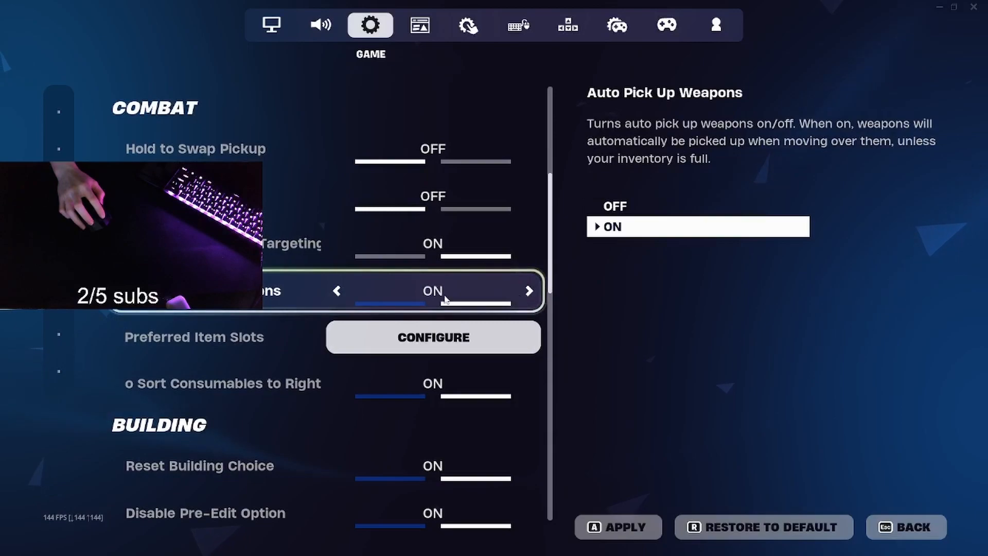
left_click(339, 290)
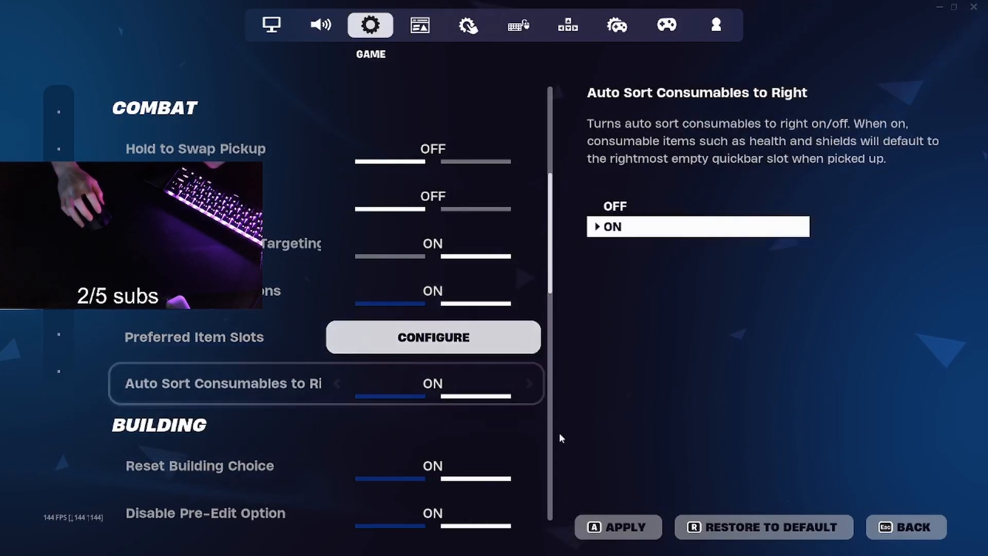
scroll("down", 3)
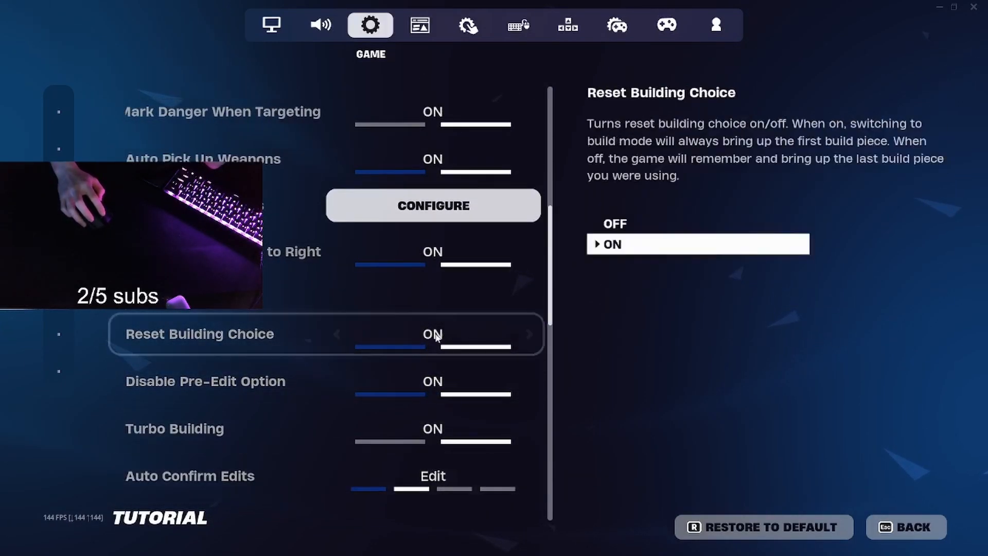
Review mouse sensitivities (3.3% X/Y, 35.1% targeting, 100% building/editing), keyboard movement and mouse flight unchanged
left_click(518, 25)
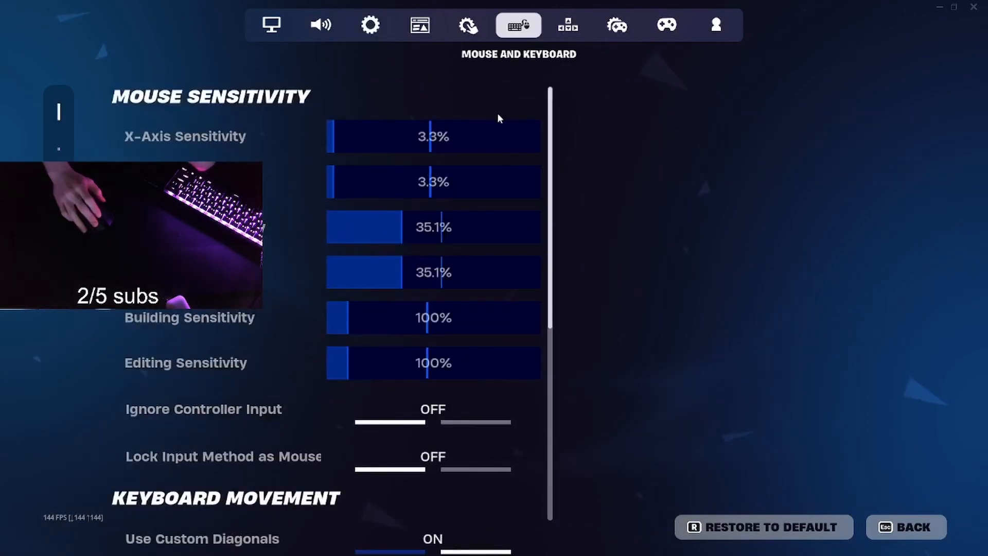
mouse_move(386, 106)
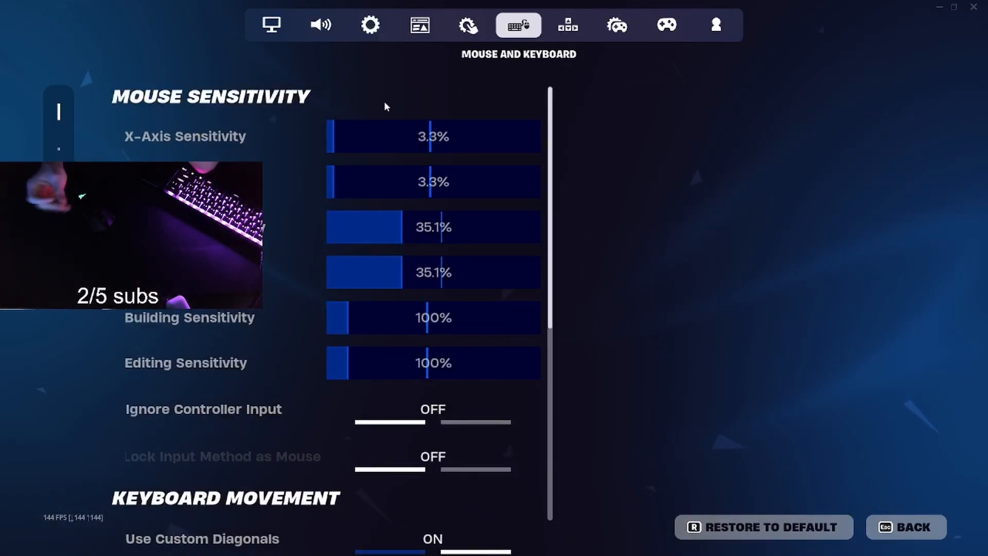
mouse_move(375, 186)
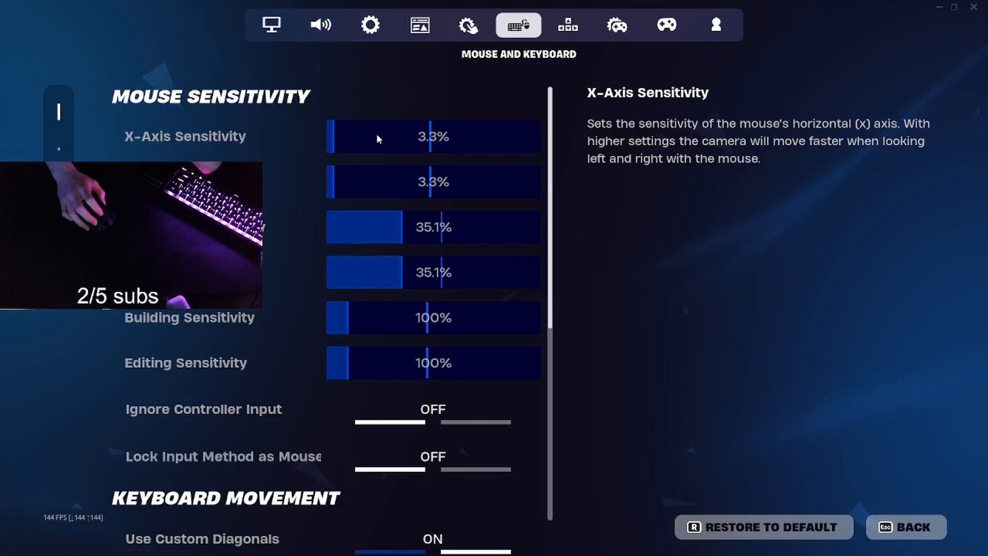
mouse_move(432, 227)
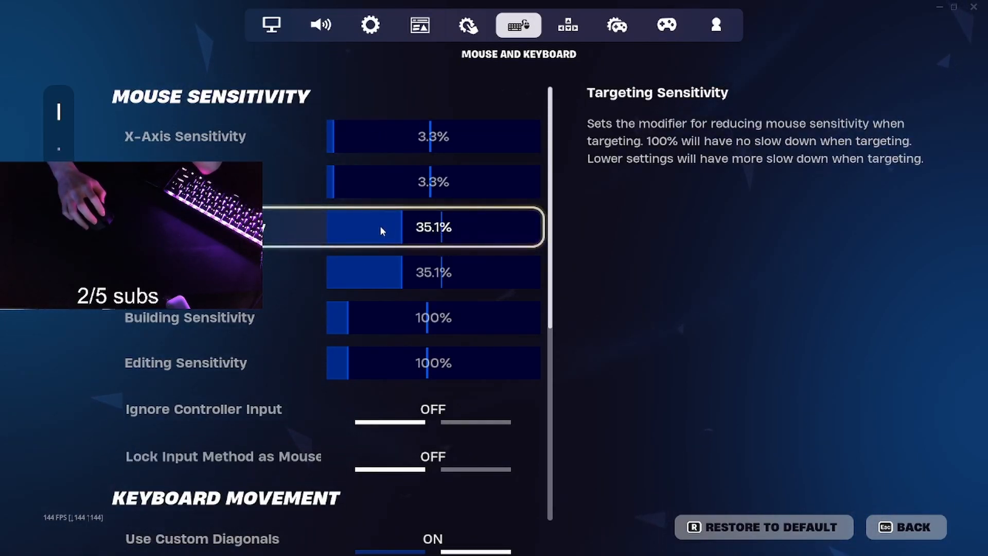
mouse_move(417, 171)
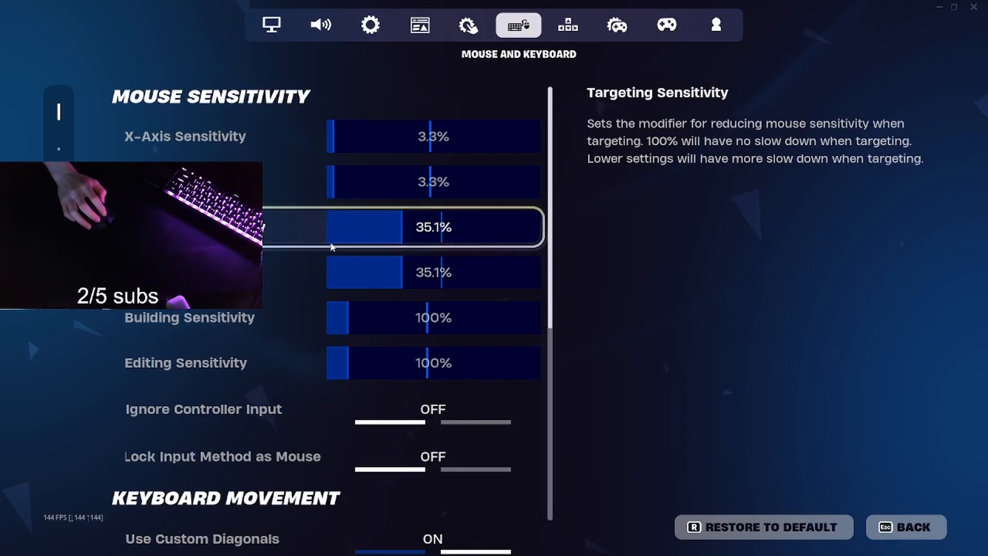
scroll("down", 3)
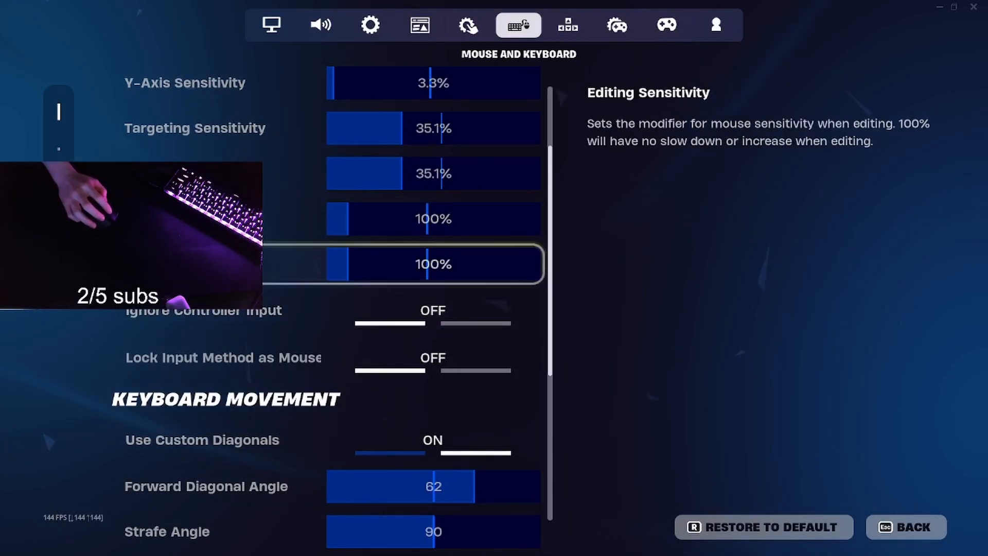
scroll("down", 3)
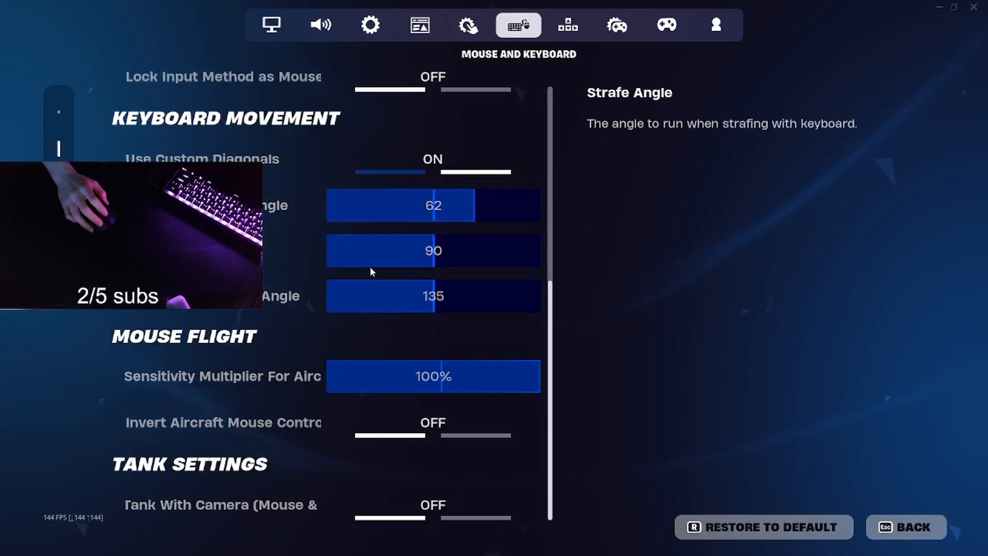
left_click(568, 25)
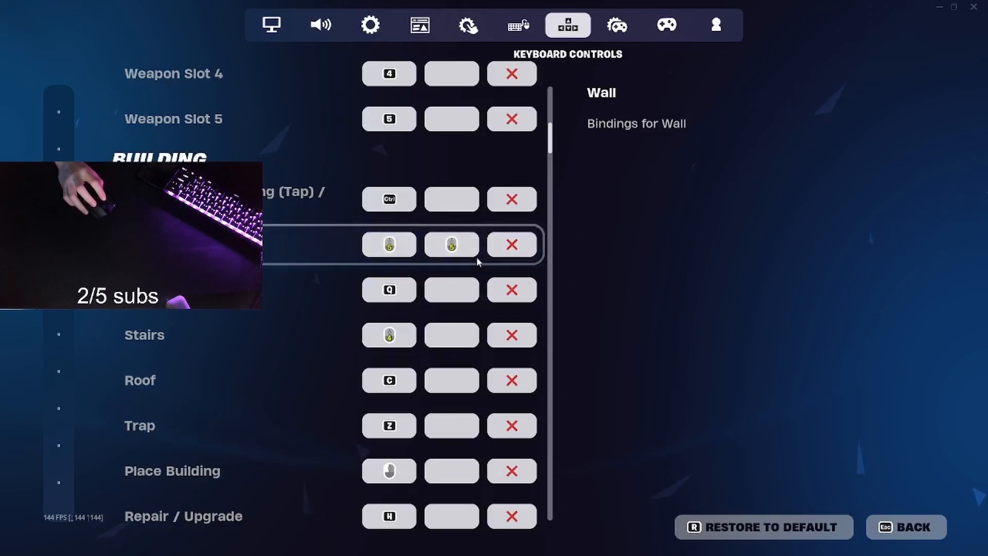
Look over the building, communication and emote key bindings without changing them
left_click(389, 290)
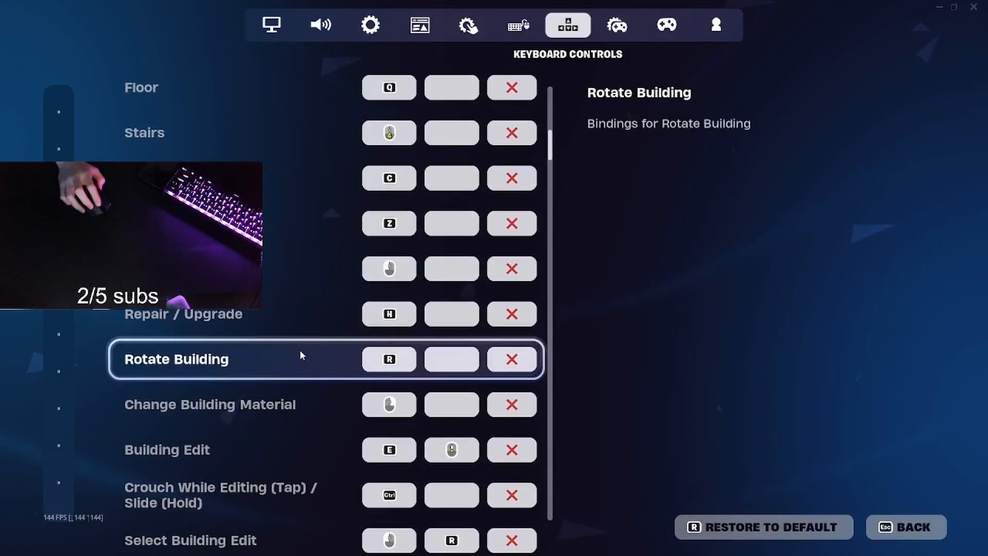
scroll("down", 3)
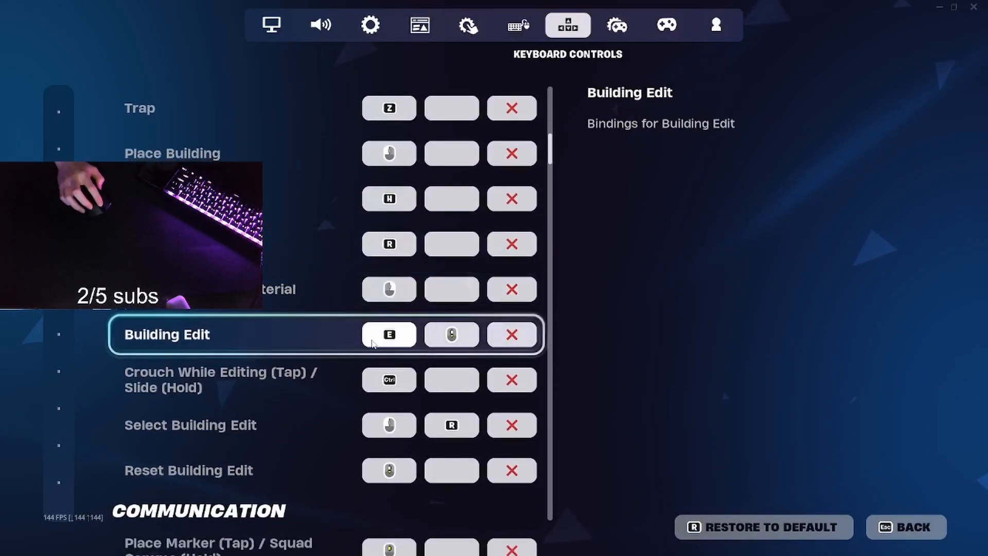
left_click(451, 333)
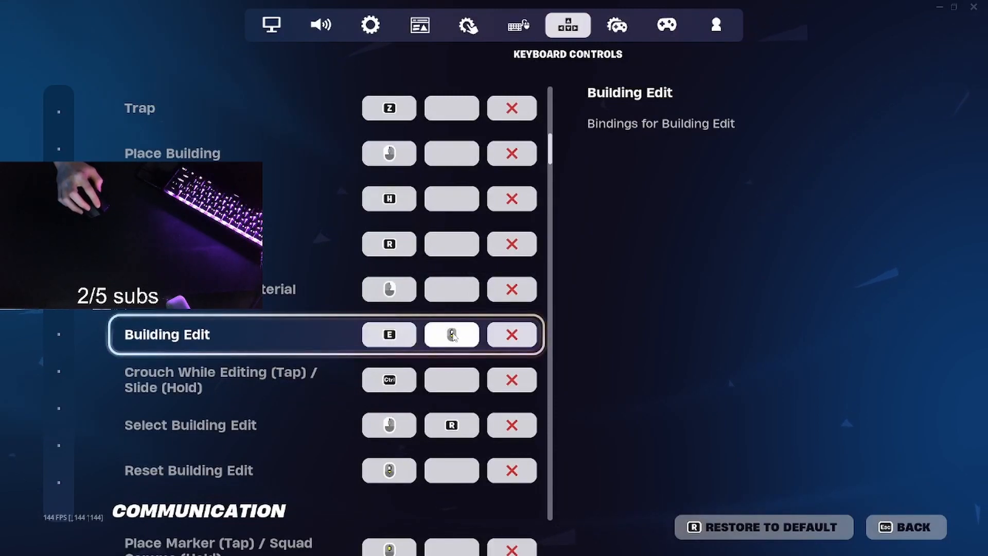
scroll("down", 3)
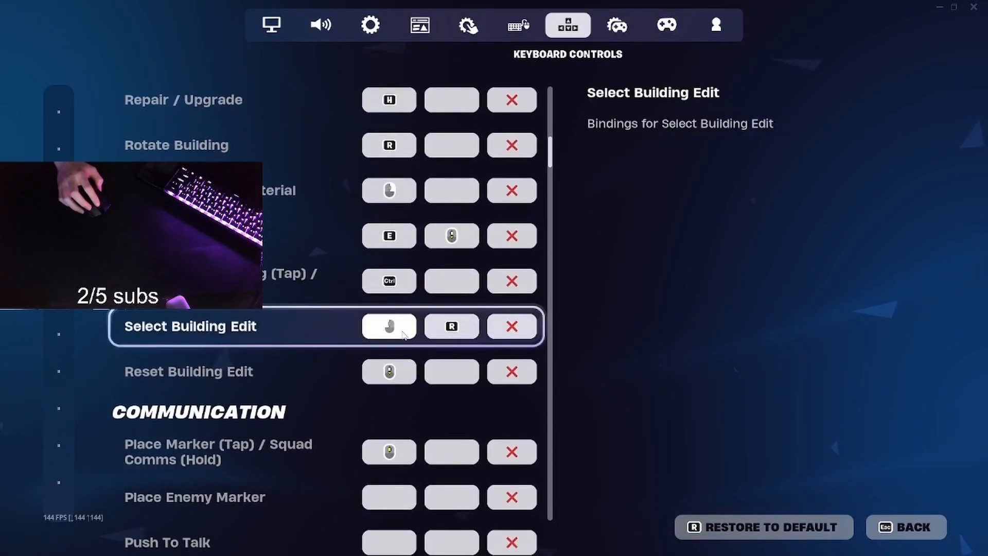
scroll("down", 3)
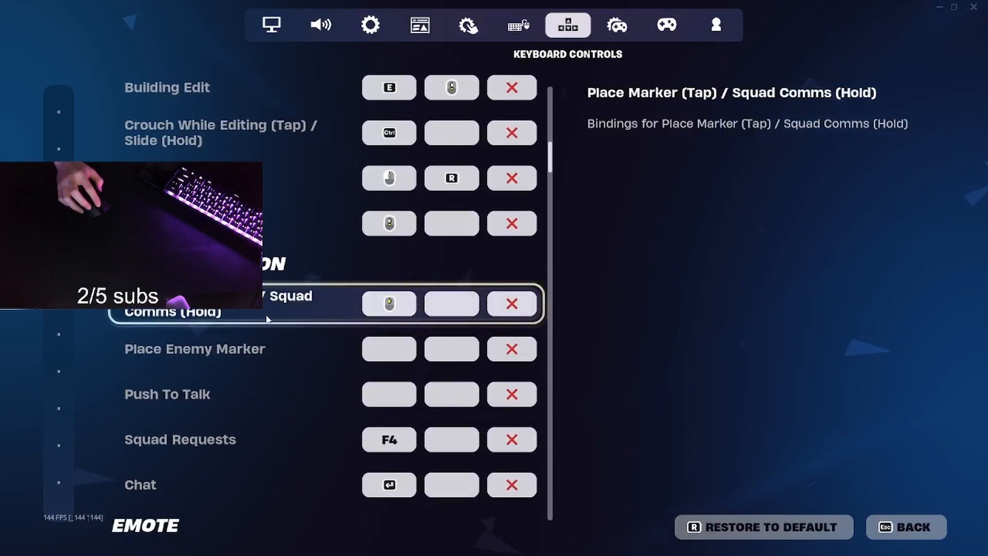
left_click(164, 396)
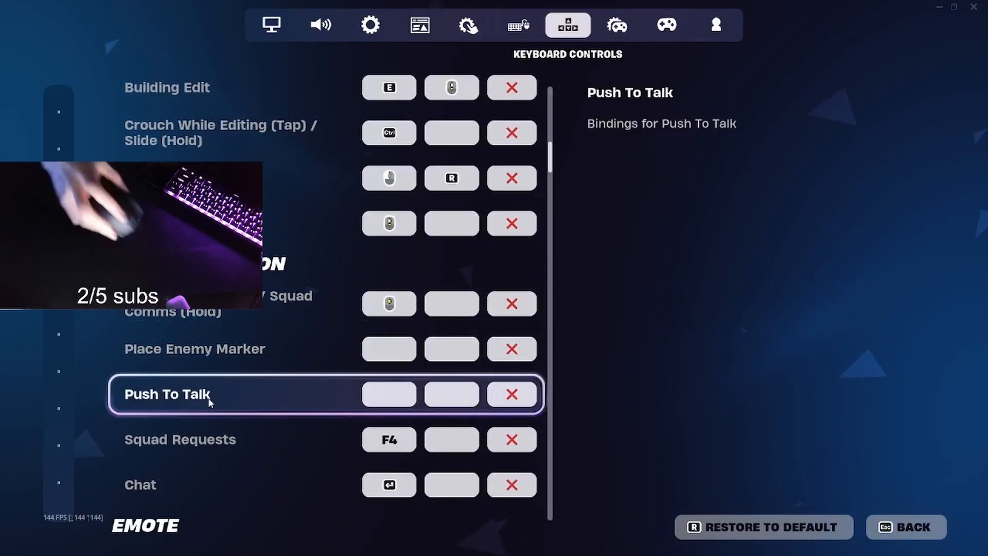
scroll("down", 3)
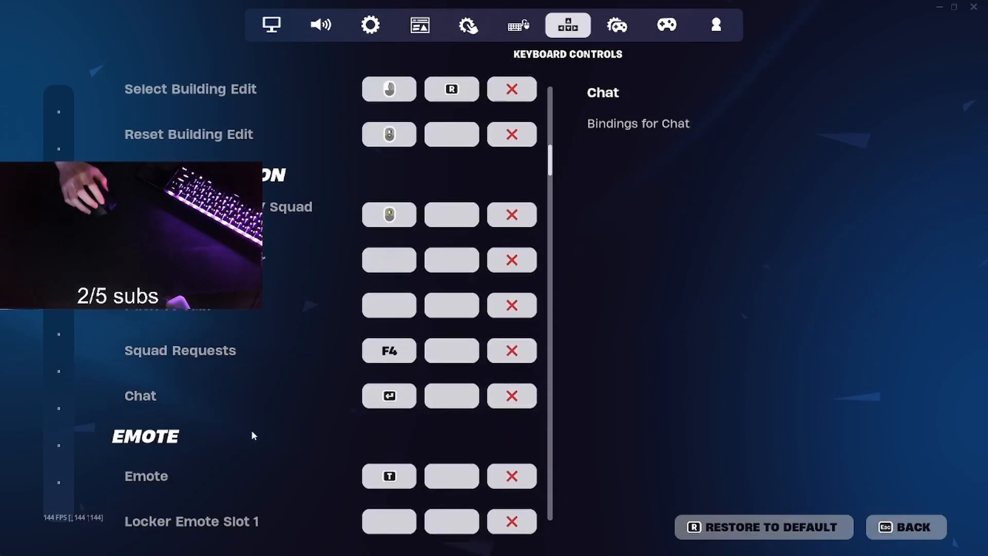
scroll("down", 3)
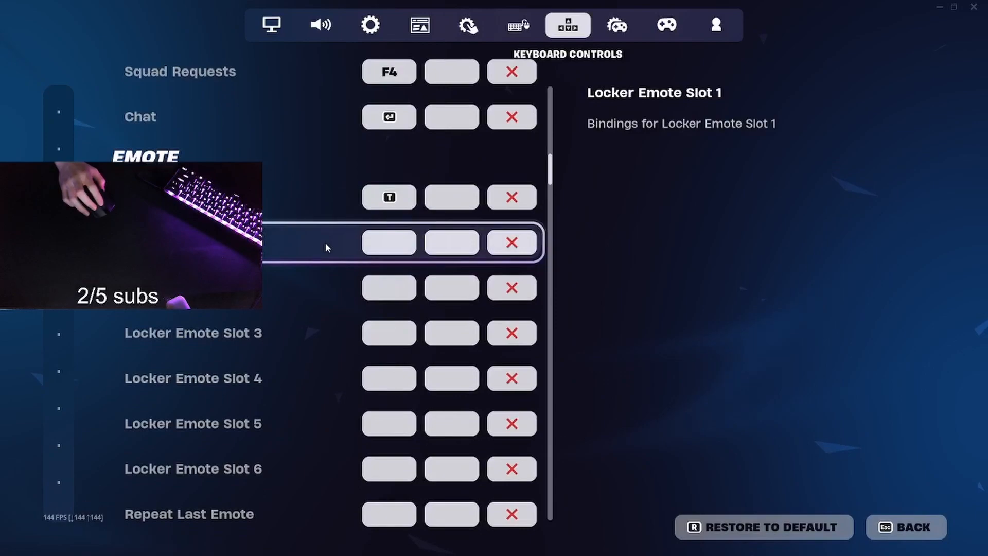
Revisit the Mouse and Keyboard and keyboard binding pages, then return to Video settings
left_click(520, 23)
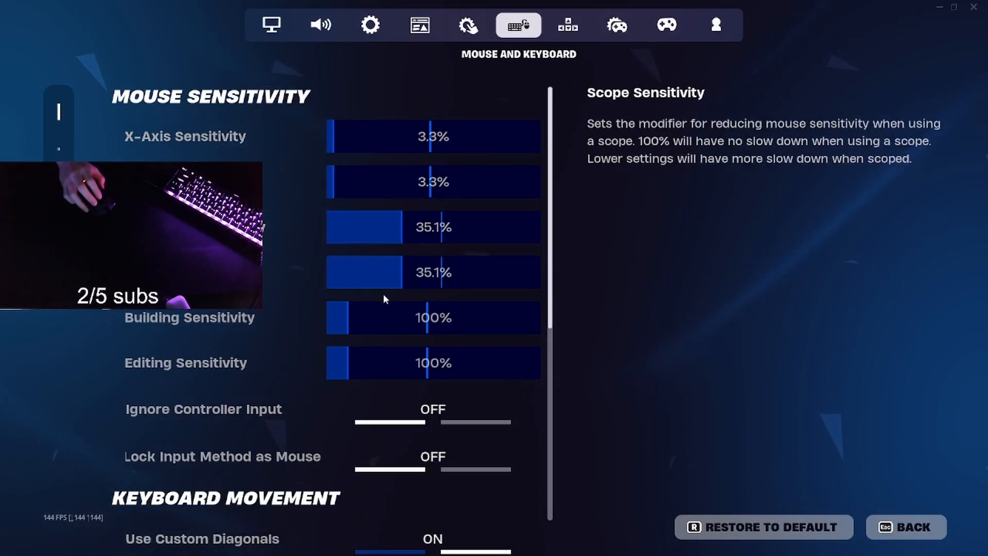
left_click(568, 25)
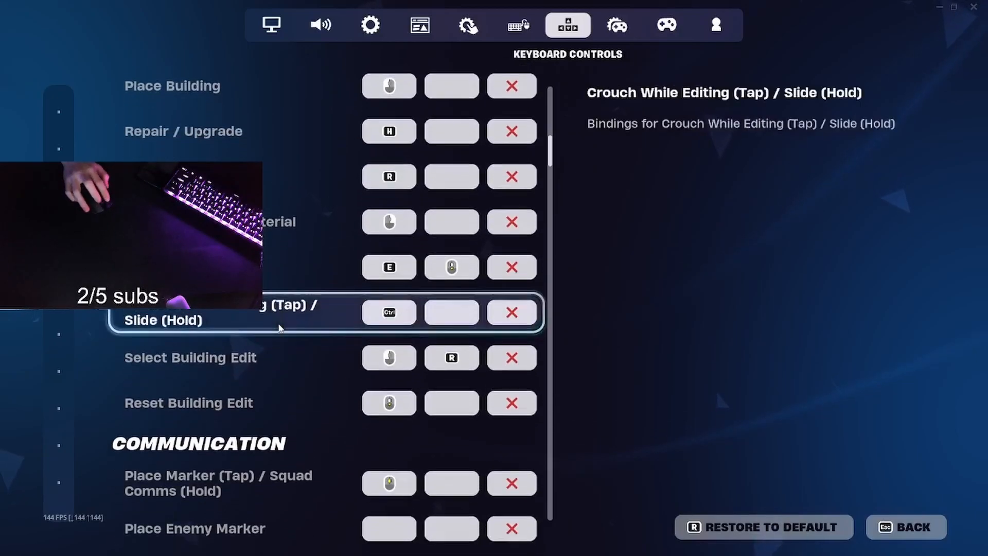
scroll("down", 3)
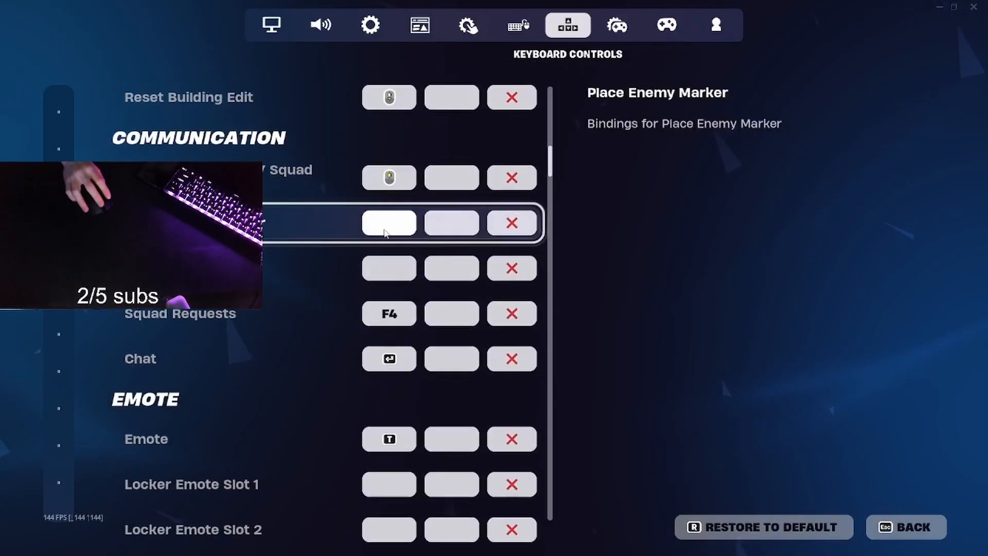
left_click(272, 25)
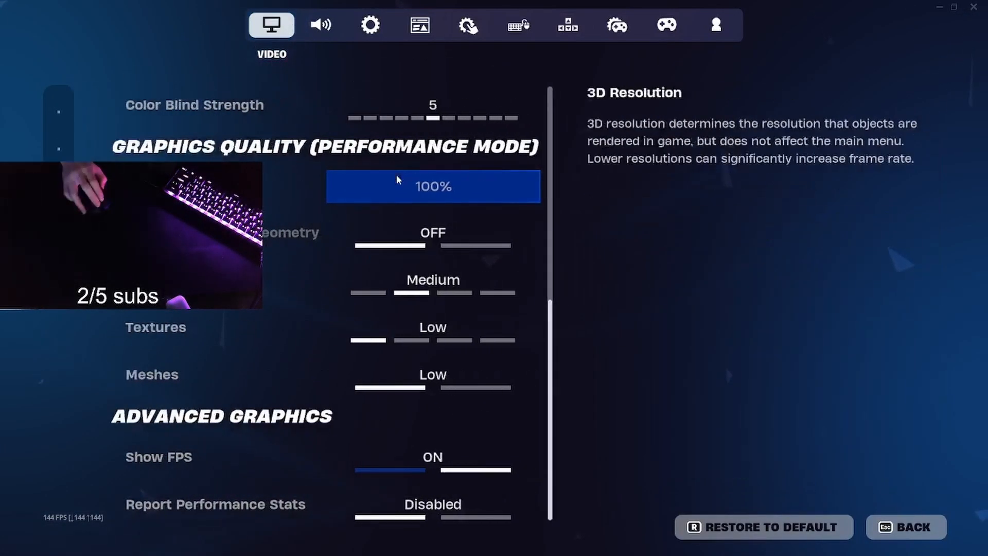